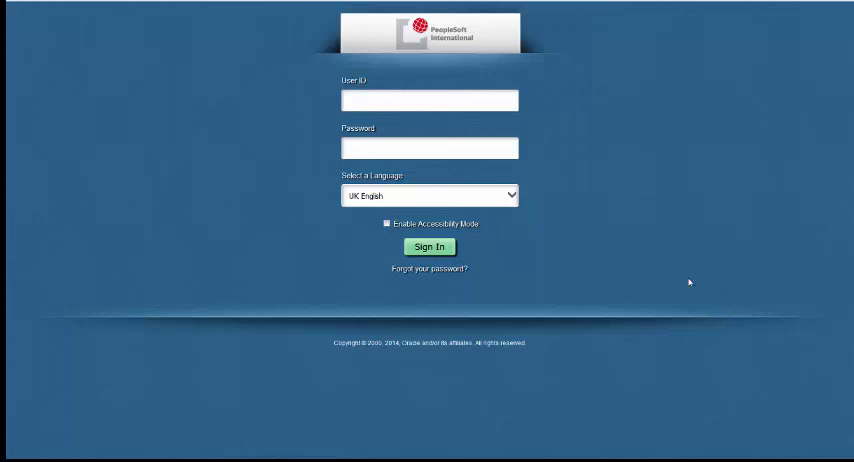
# Sign in to PeopleSoft with the trainee account's user ID and password
pyautogui.click(428, 100)
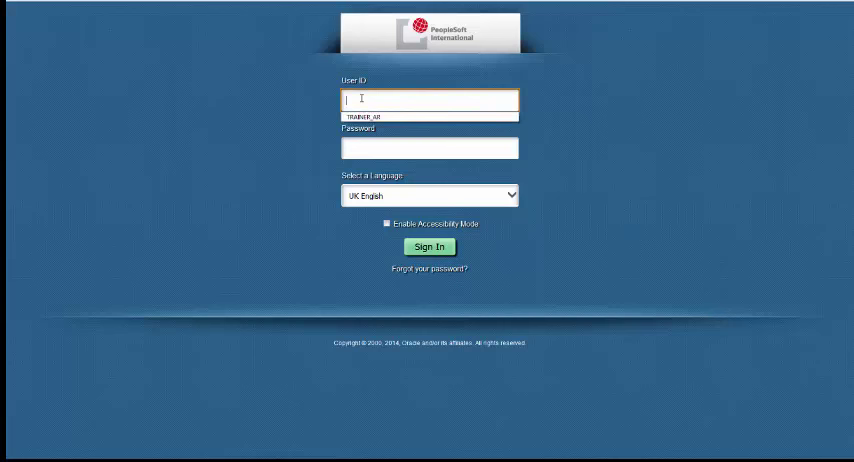
pyautogui.write('TRAINER_AR')
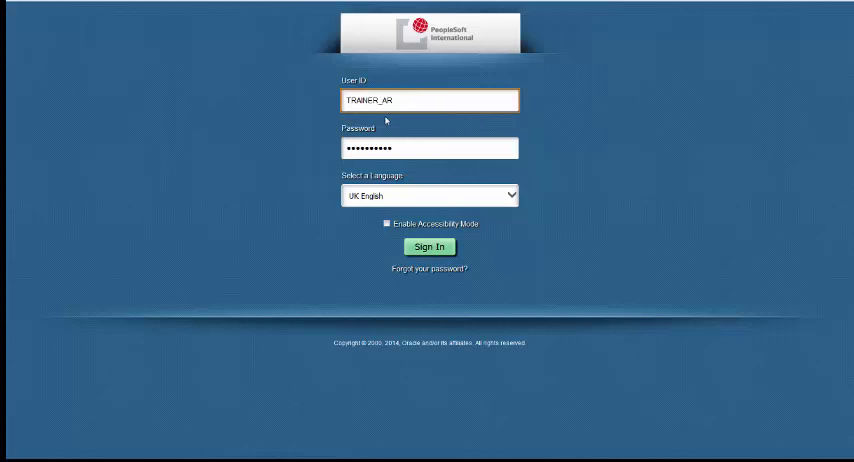
pyautogui.moveTo(402, 212)
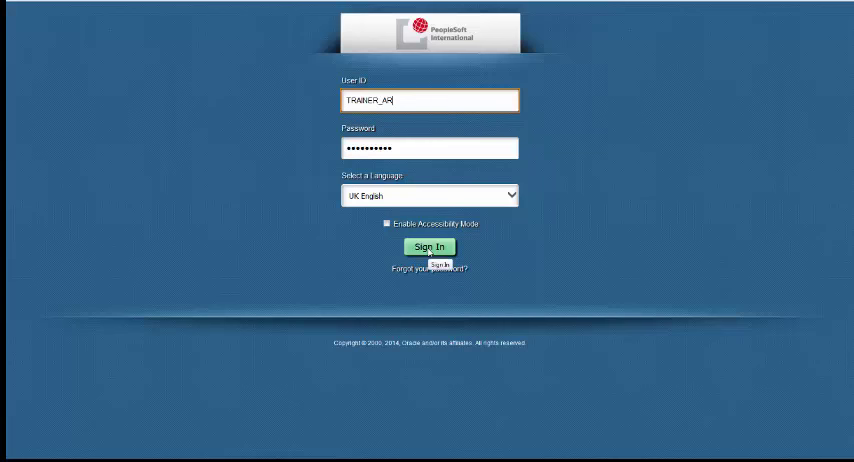
pyautogui.click(428, 248)
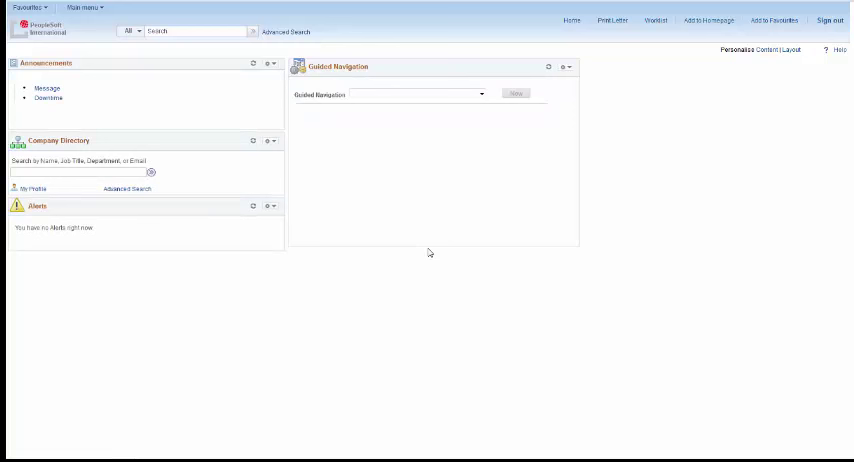
pyautogui.moveTo(344, 180)
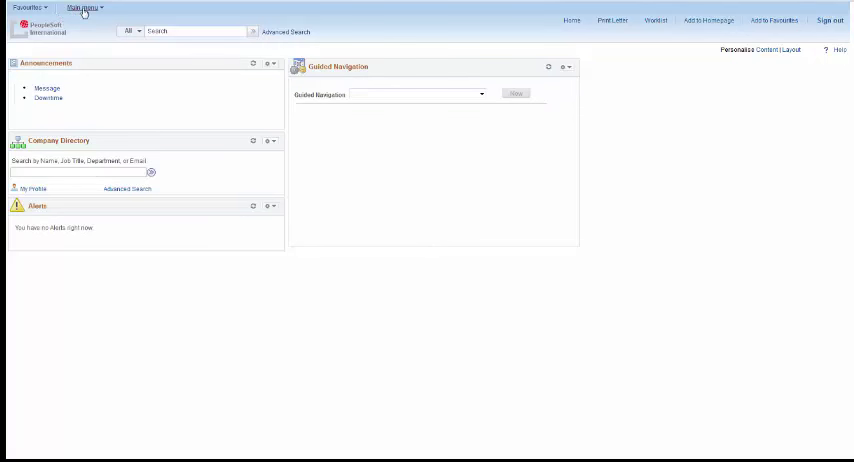
# Open the Main Menu dropdown on the classic homepage
pyautogui.click(82, 8)
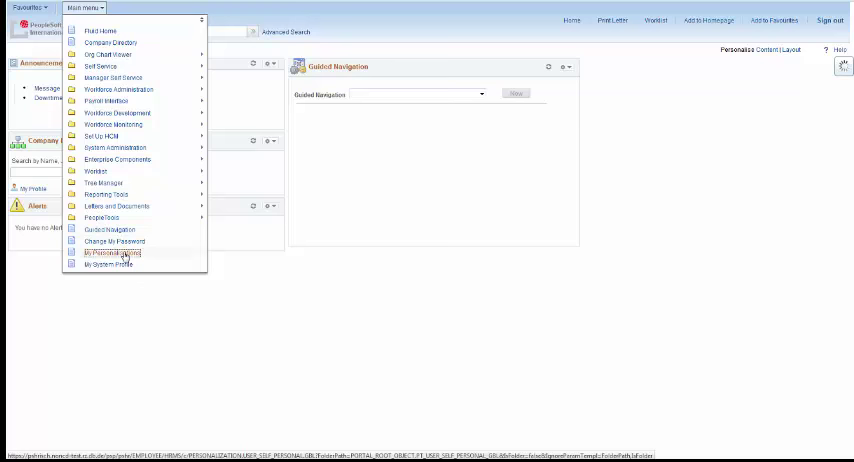
# Under My Personalisations > General Options, set the PC Homepage override to Fluid and save
pyautogui.click(112, 254)
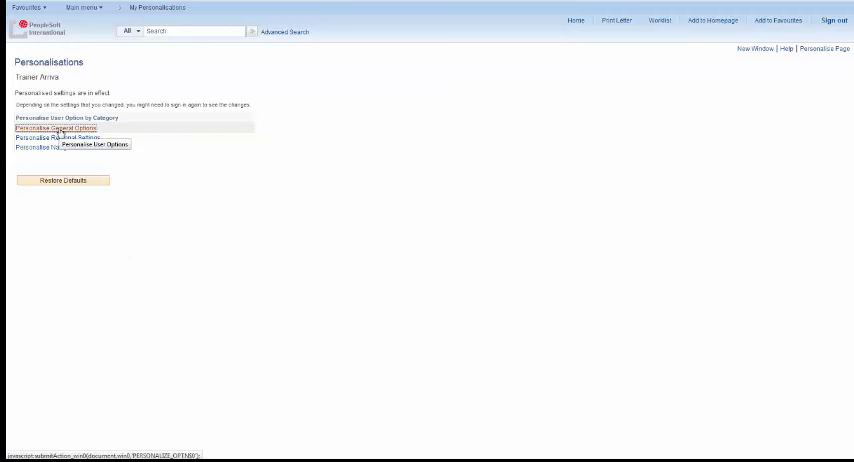
pyautogui.click(56, 128)
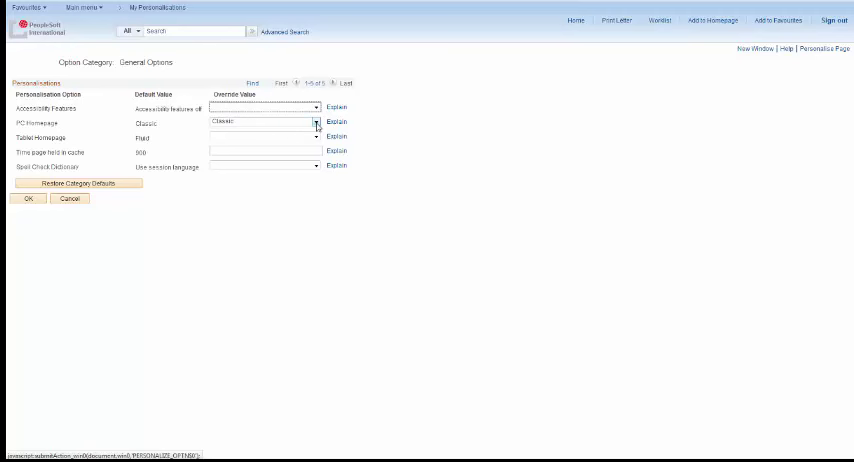
pyautogui.click(314, 122)
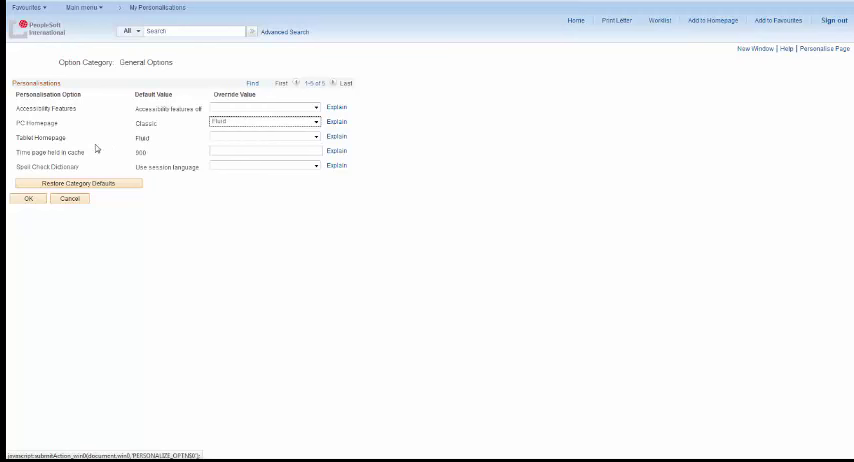
pyautogui.moveTo(28, 198)
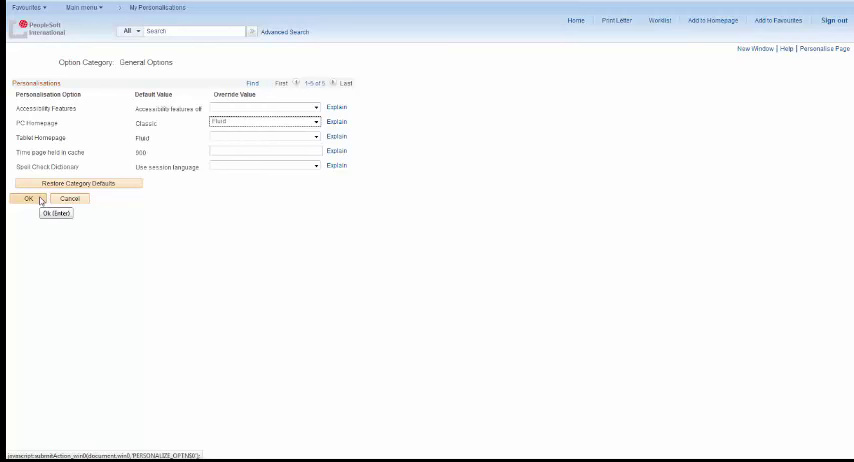
pyautogui.click(16, 198)
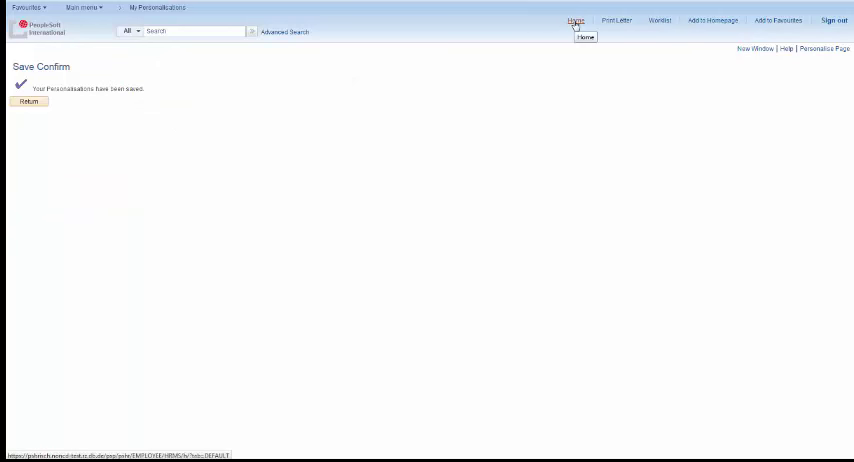
# Return home and launch the Fluid Home from the Main Menu
pyautogui.click(572, 20)
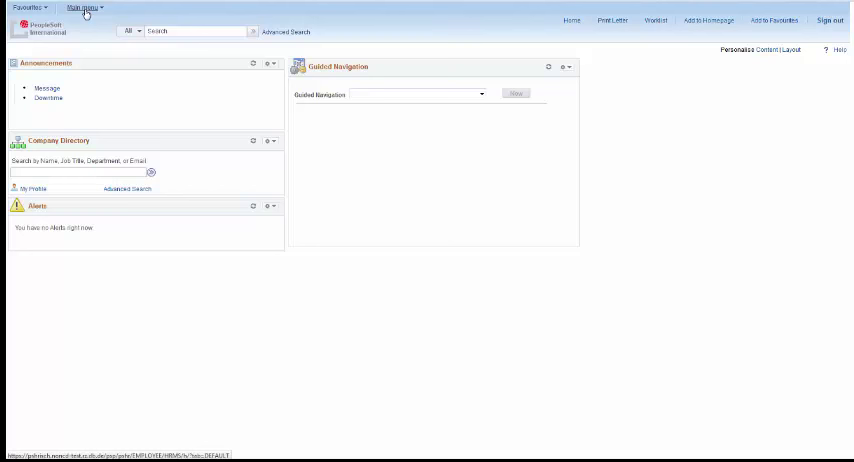
pyautogui.click(90, 8)
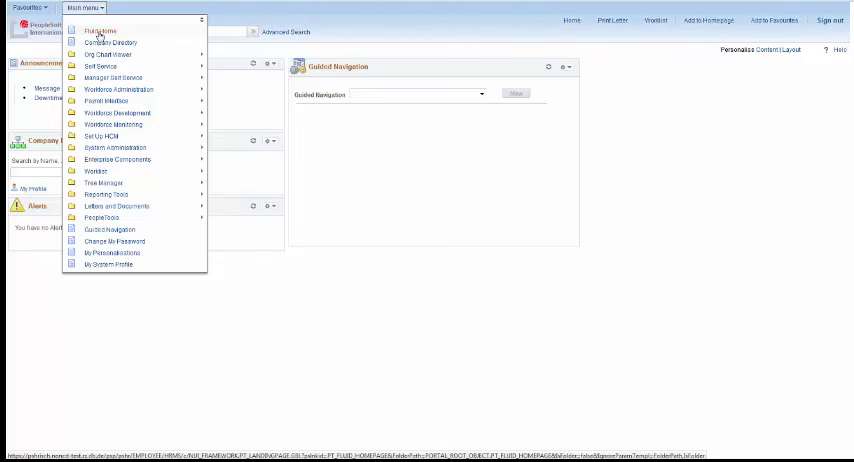
pyautogui.click(100, 28)
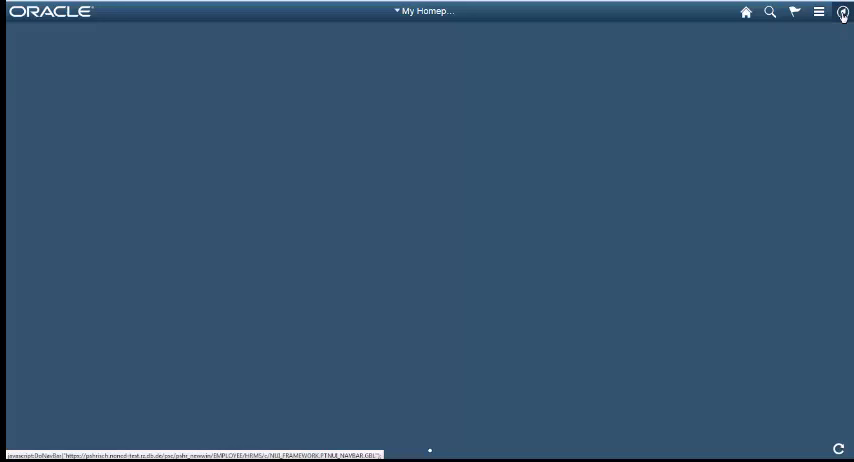
# Personalise the NavBar by adding the Classic Home tile from PeopleSoft Applications and confirm with Done
pyautogui.click(844, 12)
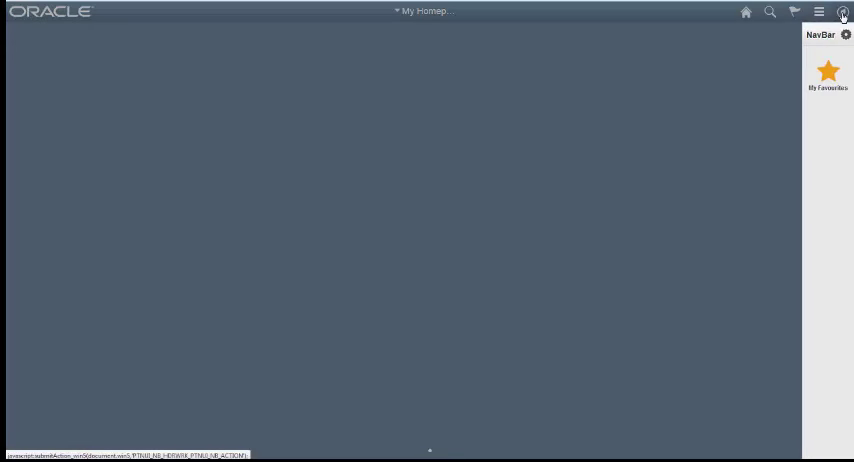
pyautogui.moveTo(846, 34)
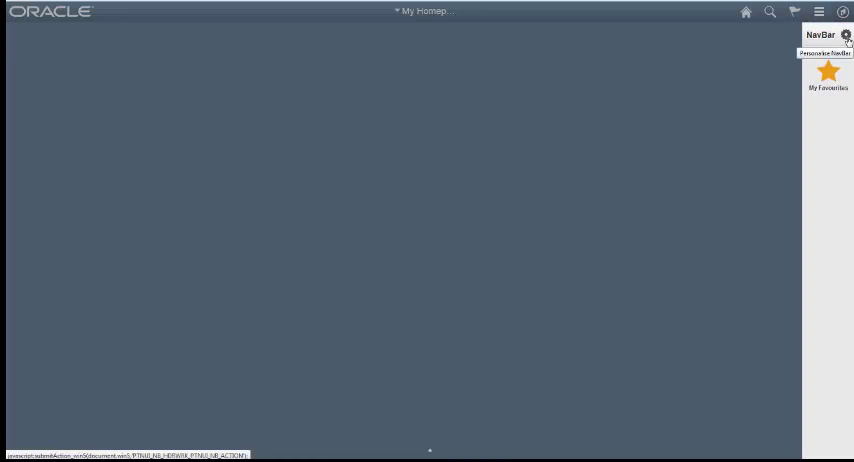
pyautogui.click(844, 34)
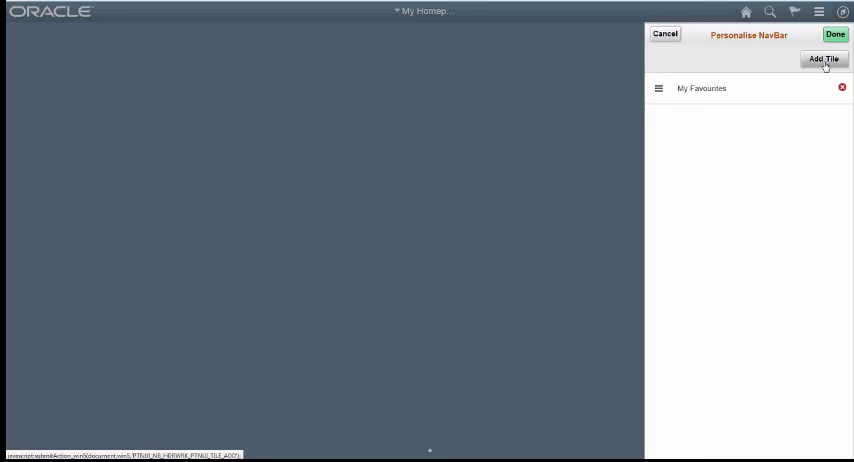
pyautogui.click(824, 60)
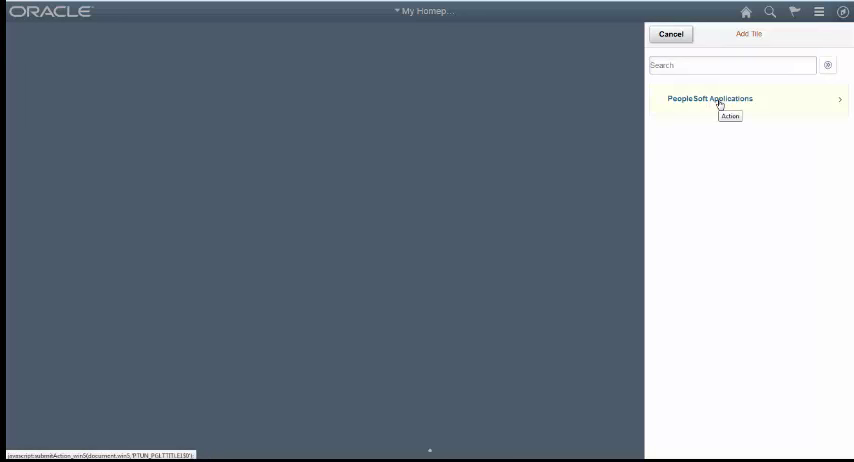
pyautogui.click(710, 98)
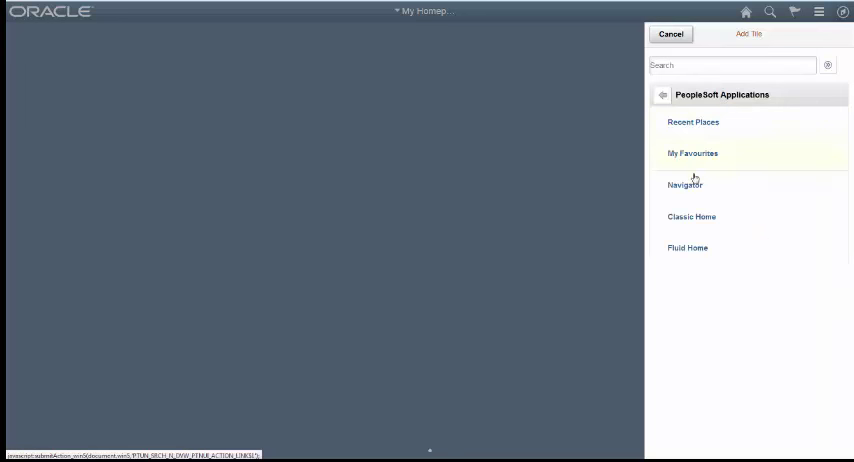
pyautogui.moveTo(694, 220)
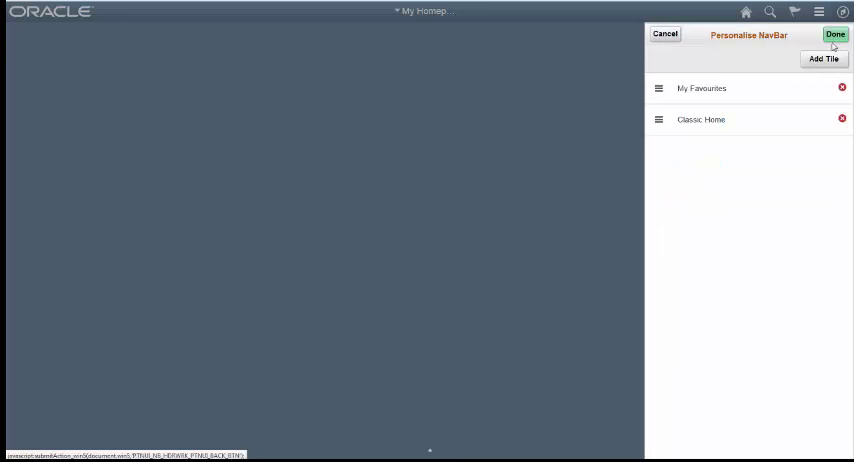
pyautogui.click(836, 32)
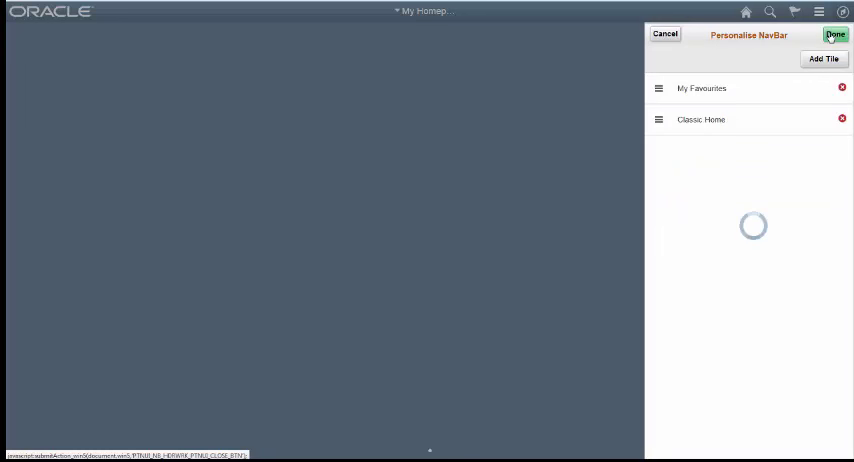
pyautogui.click(836, 32)
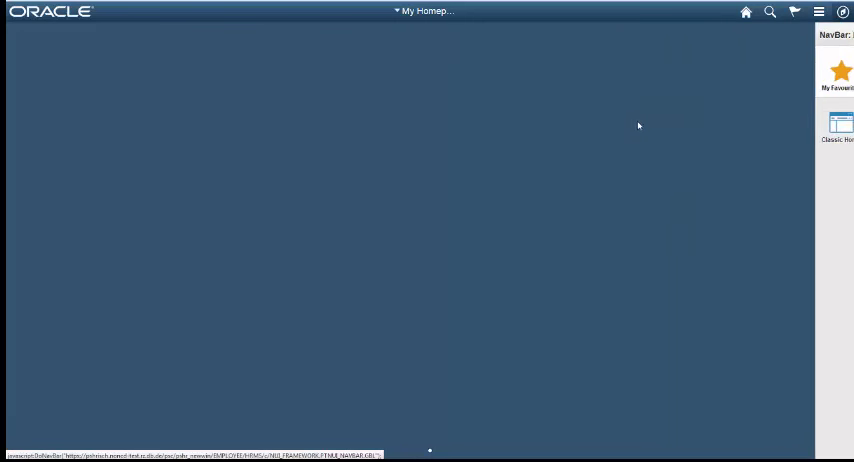
# Close the NavBar and bring up the homepage actions list
pyautogui.click(820, 12)
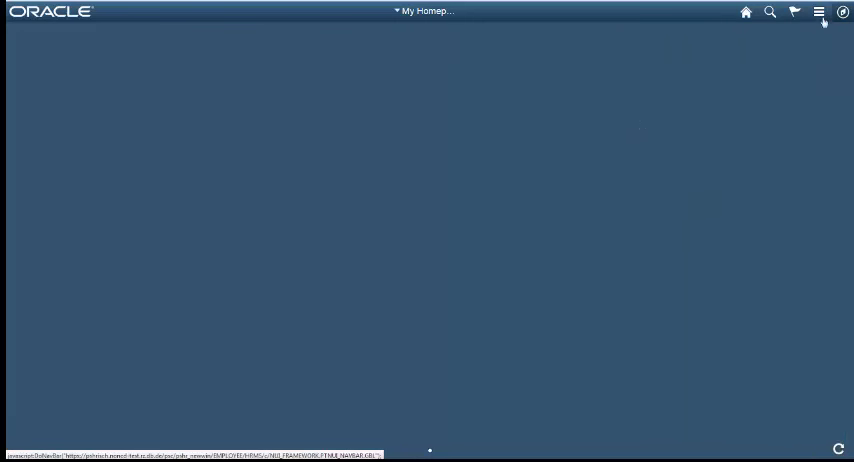
pyautogui.click(820, 12)
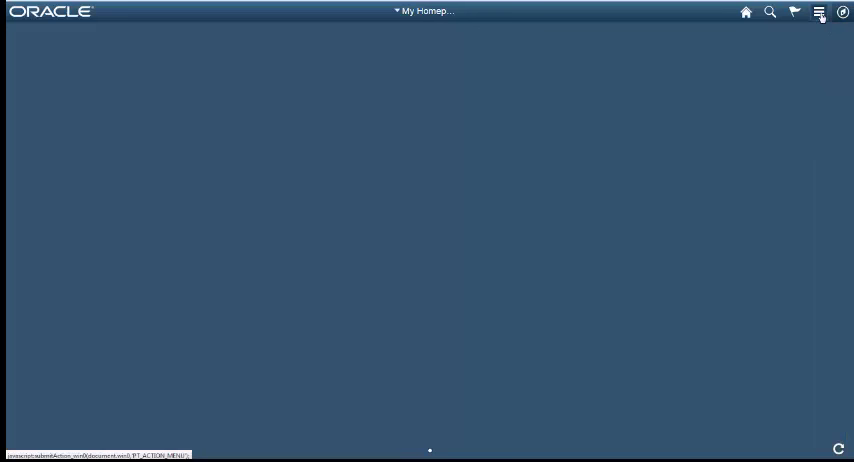
pyautogui.click(818, 12)
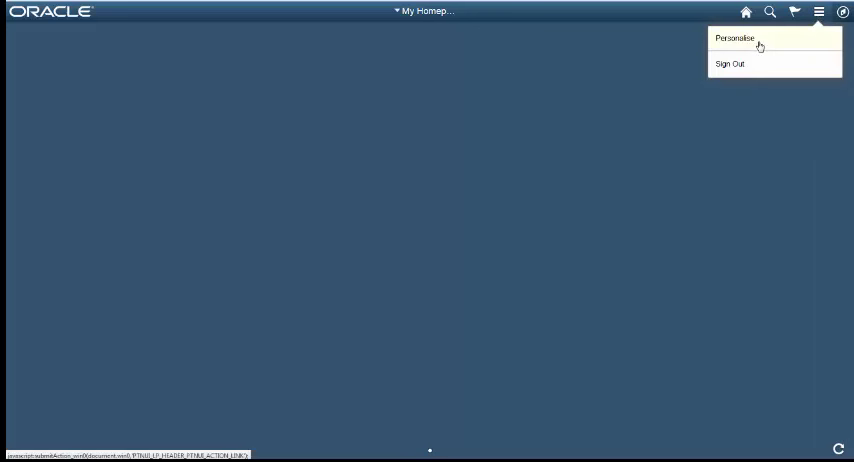
# In Personalise Homepage, add a new homepage named HR Admin
pyautogui.click(734, 36)
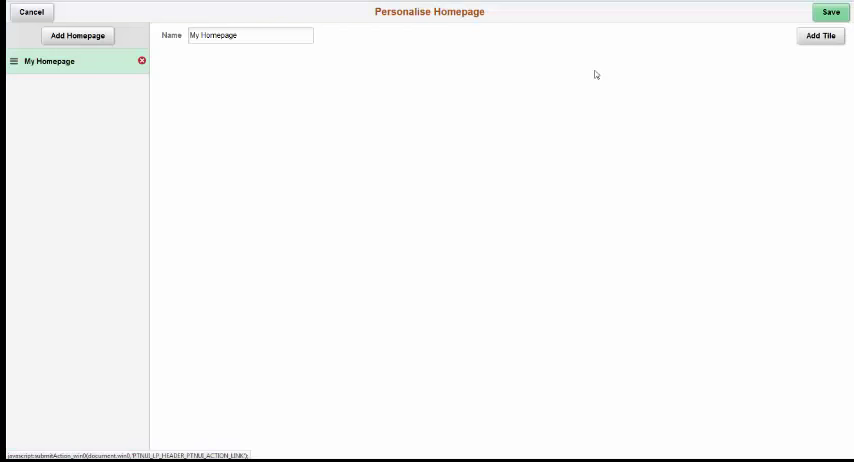
pyautogui.click(76, 36)
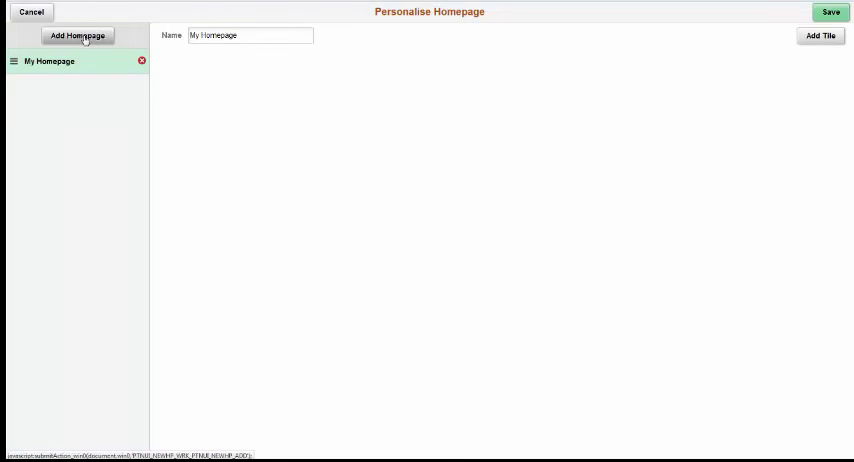
pyautogui.click(76, 36)
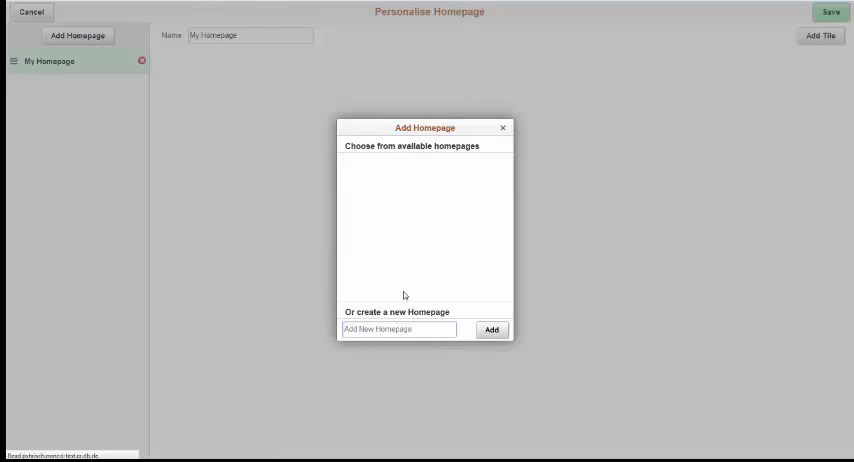
pyautogui.write('HR Admin')
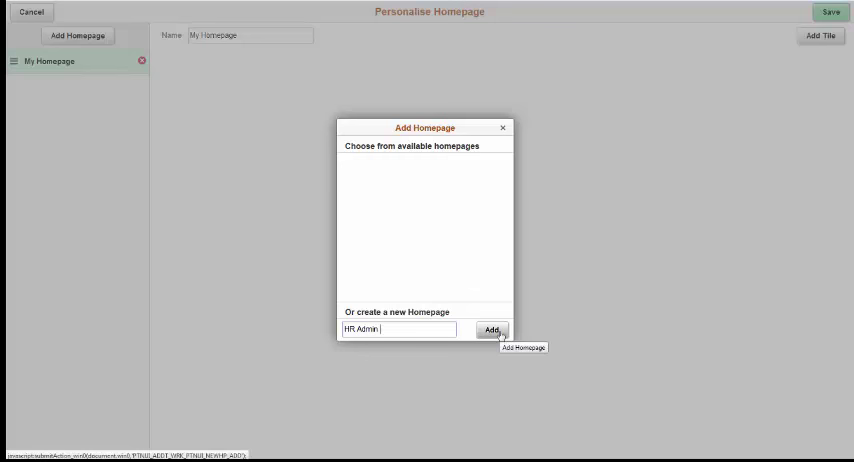
pyautogui.click(492, 330)
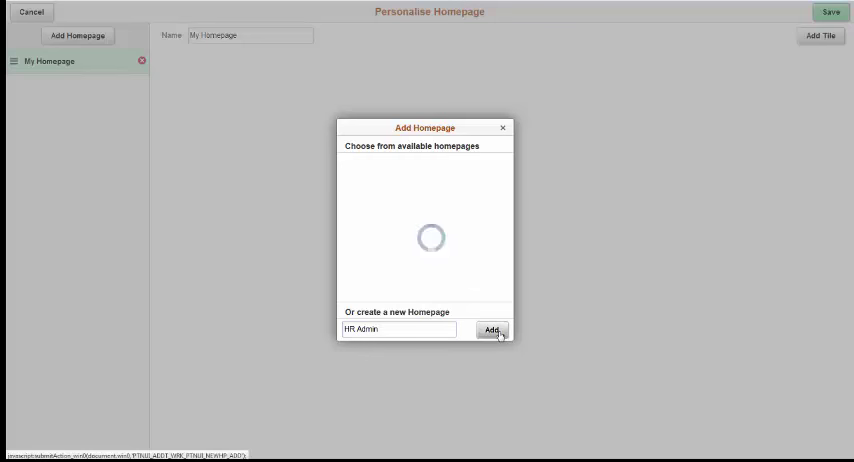
pyautogui.click(492, 330)
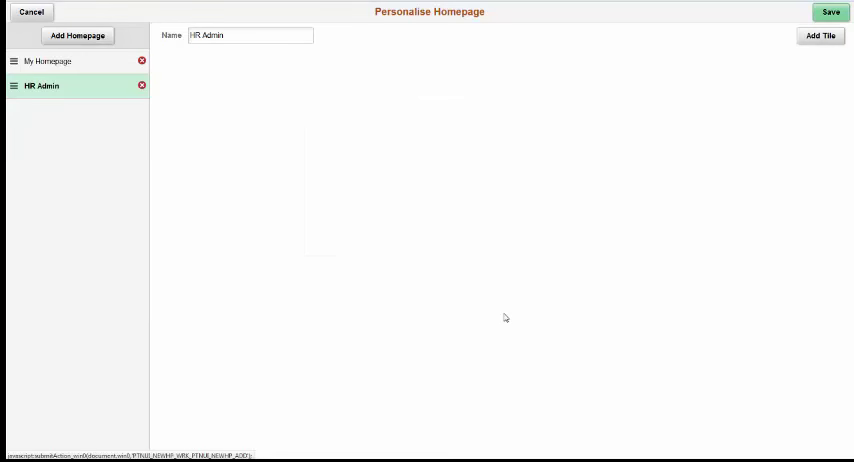
pyautogui.moveTo(592, 236)
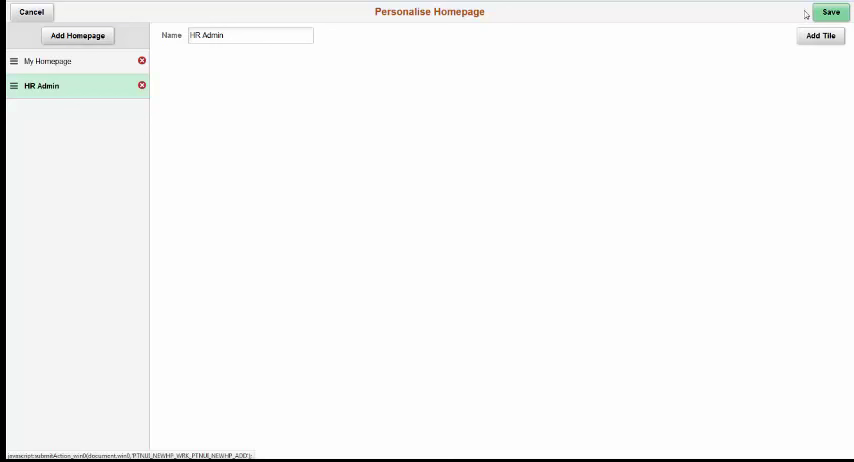
# Save the personalisation so the empty HR Admin homepage is shown
pyautogui.click(830, 12)
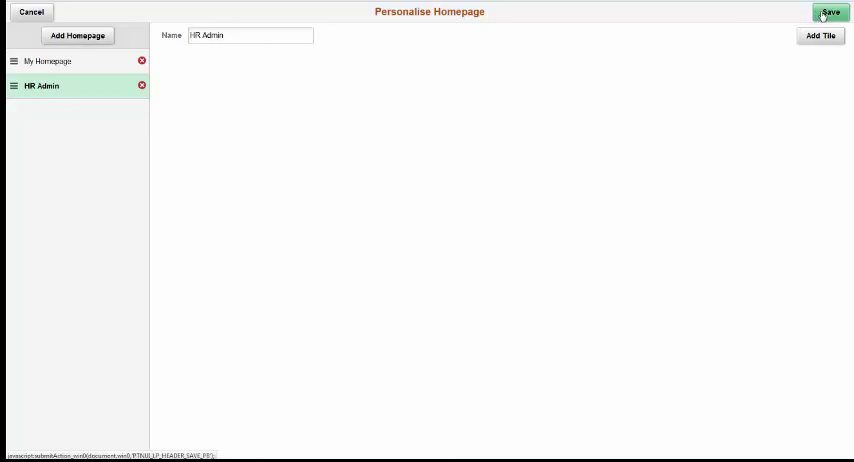
pyautogui.click(828, 12)
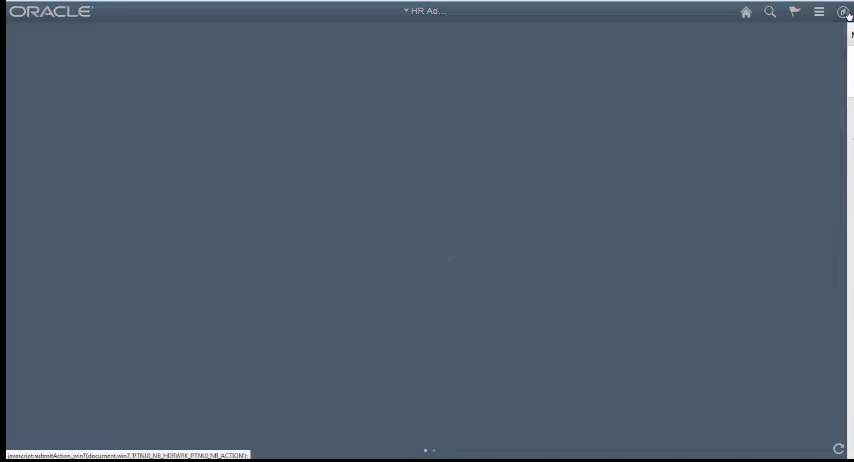
# Go to Classic Home via the NavBar and navigate Workforce Administration > Job Information > Job Data
pyautogui.click(818, 12)
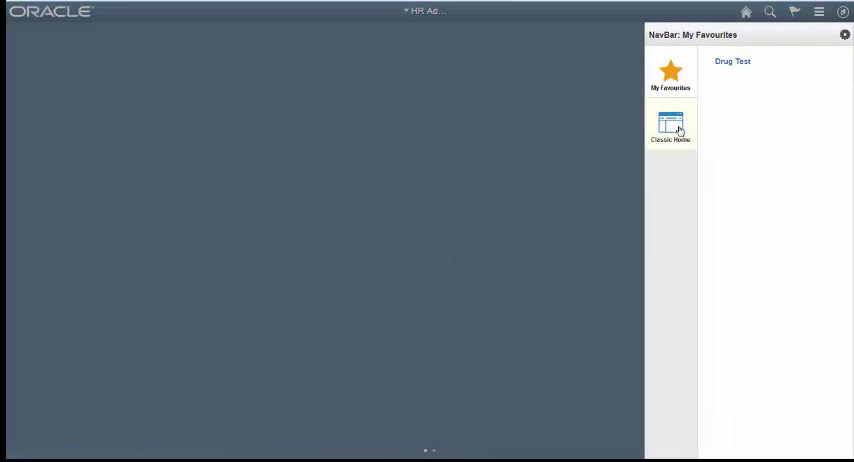
pyautogui.click(670, 128)
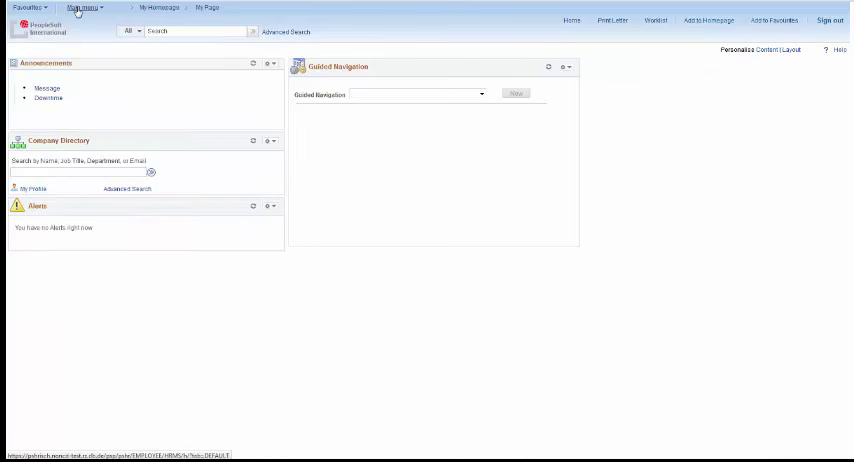
pyautogui.click(84, 8)
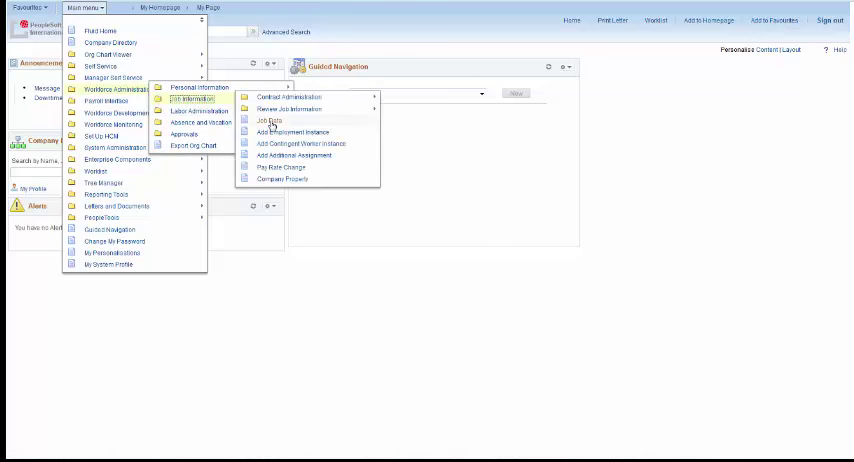
pyautogui.click(268, 120)
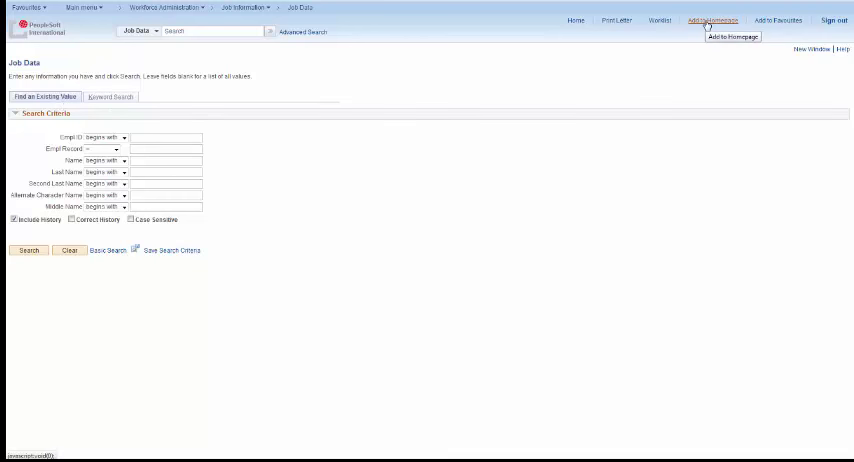
# Add the Job Data page to the HR Admin homepage and return to that fluid homepage
pyautogui.click(716, 18)
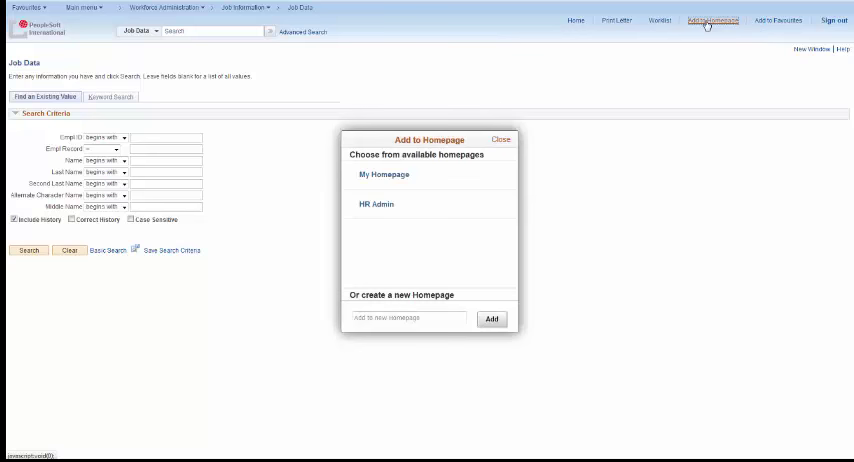
pyautogui.click(366, 204)
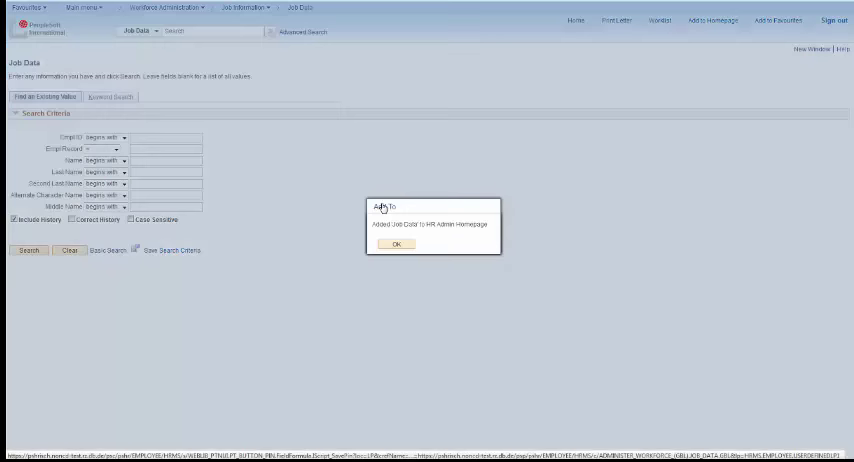
pyautogui.click(396, 244)
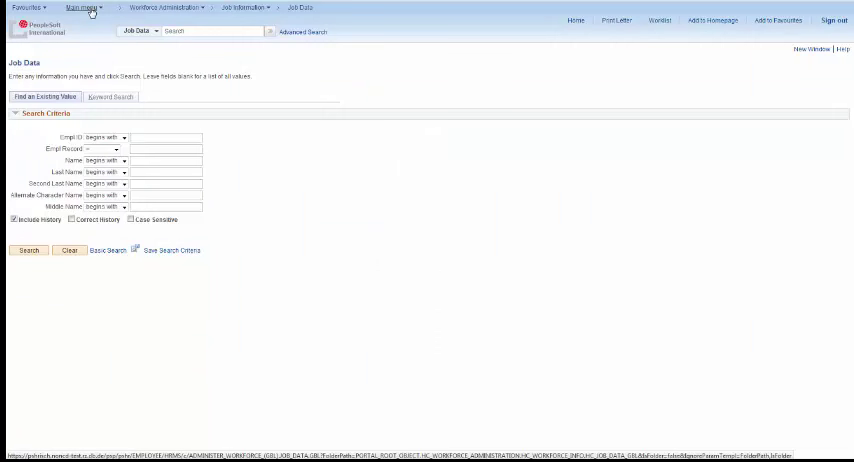
pyautogui.click(90, 8)
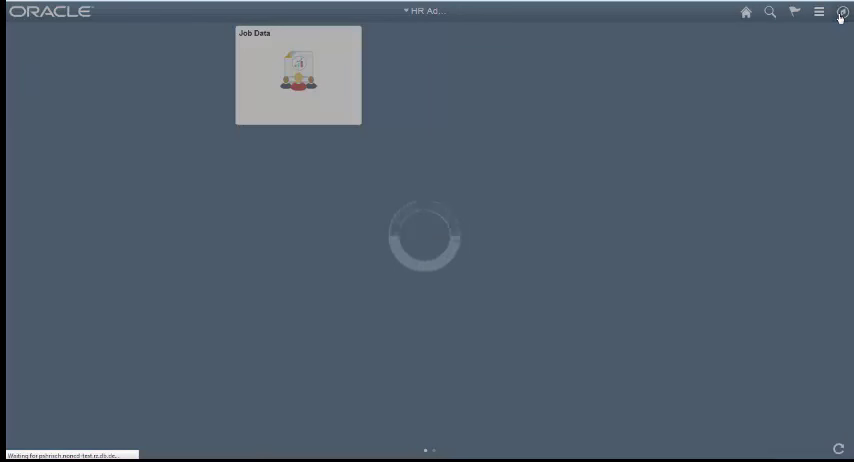
# Go to Classic Home via the NavBar and navigate Workforce Administration > Personal Information > Add a Person
pyautogui.click(818, 12)
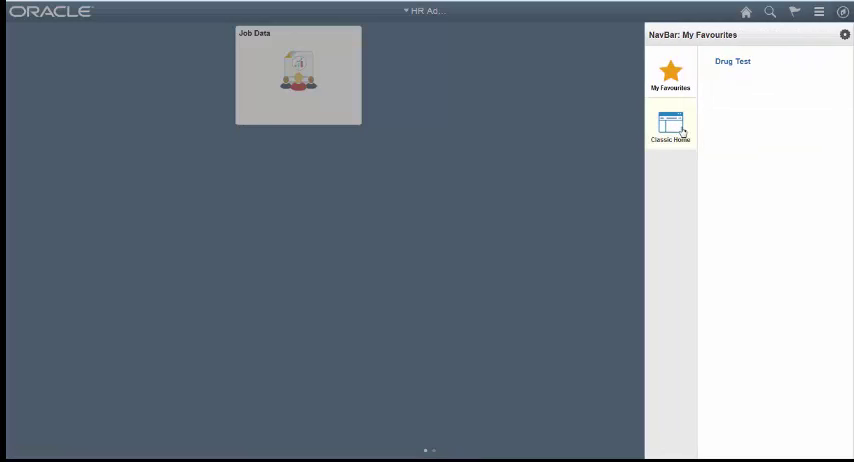
pyautogui.click(668, 128)
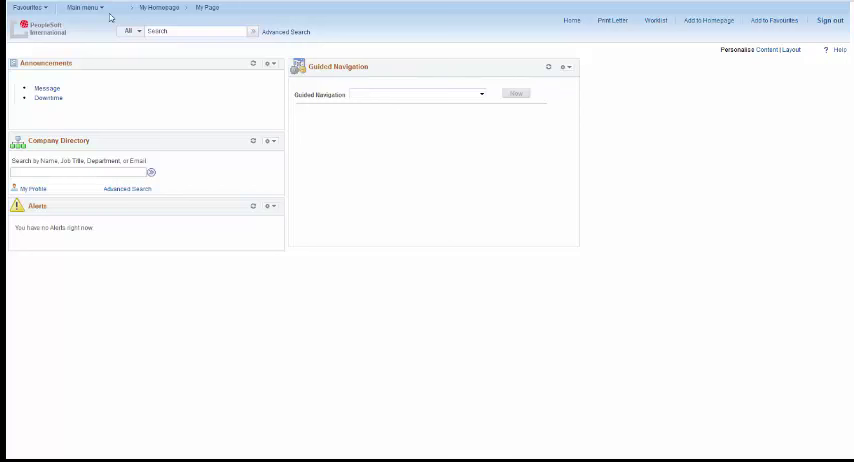
pyautogui.click(84, 8)
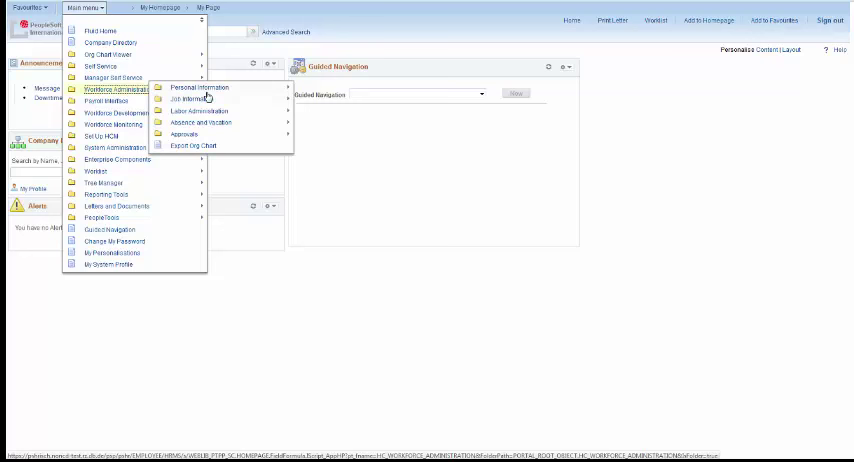
pyautogui.moveTo(196, 88)
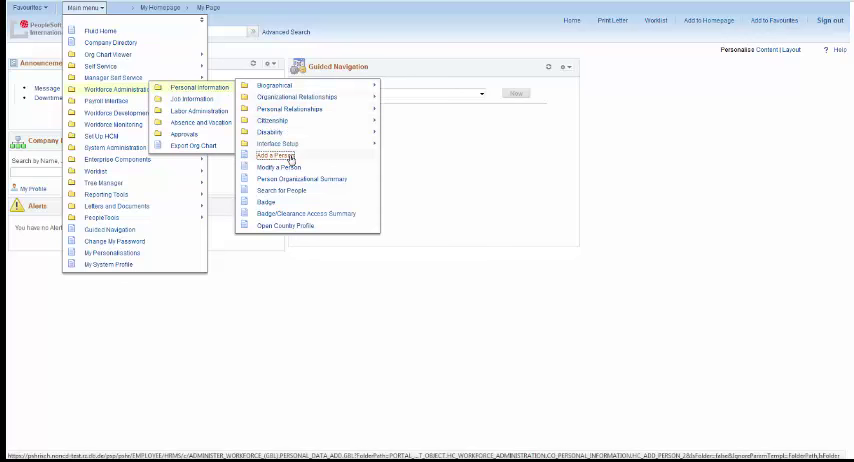
pyautogui.click(274, 156)
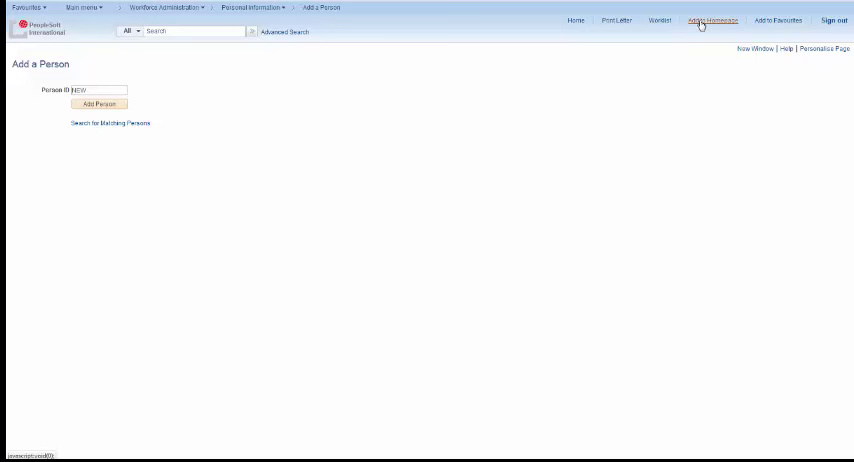
# Add the Add a Person page to the HR Admin homepage and confirm
pyautogui.click(708, 20)
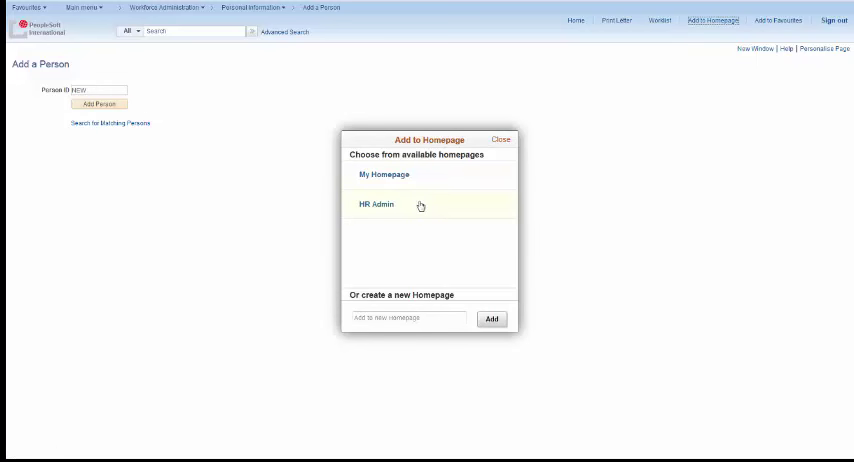
pyautogui.click(376, 204)
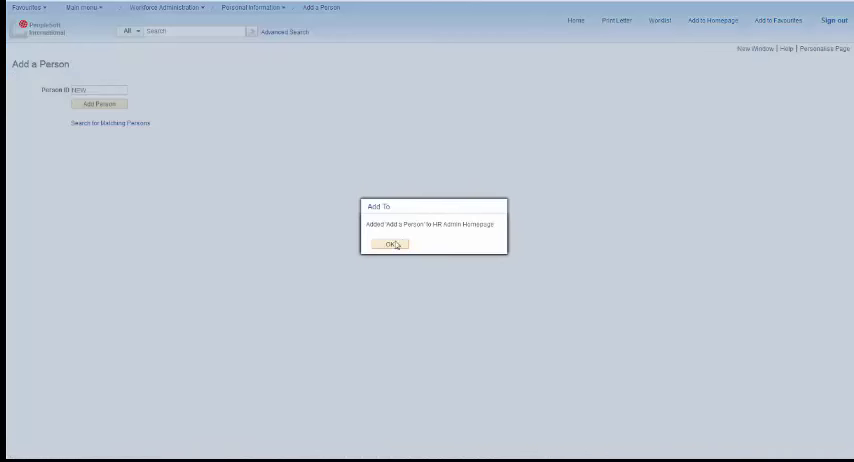
pyautogui.click(390, 244)
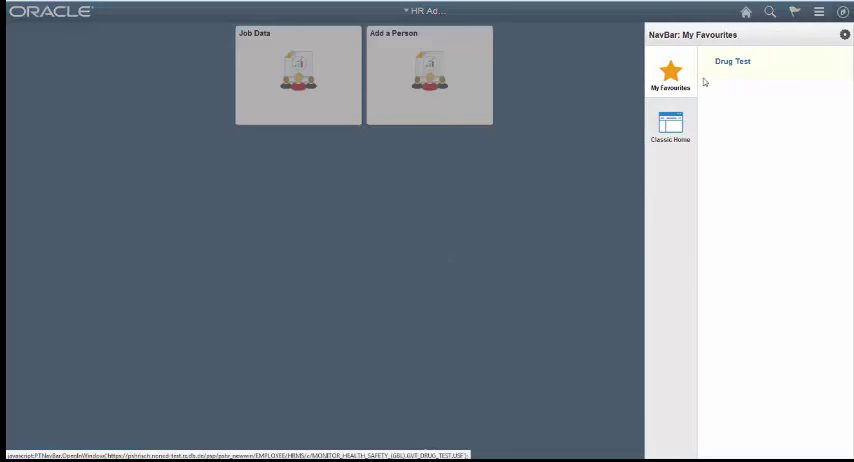
# Reach the classic Guided Navigation page via Classic Home and the Main Menu
pyautogui.click(668, 124)
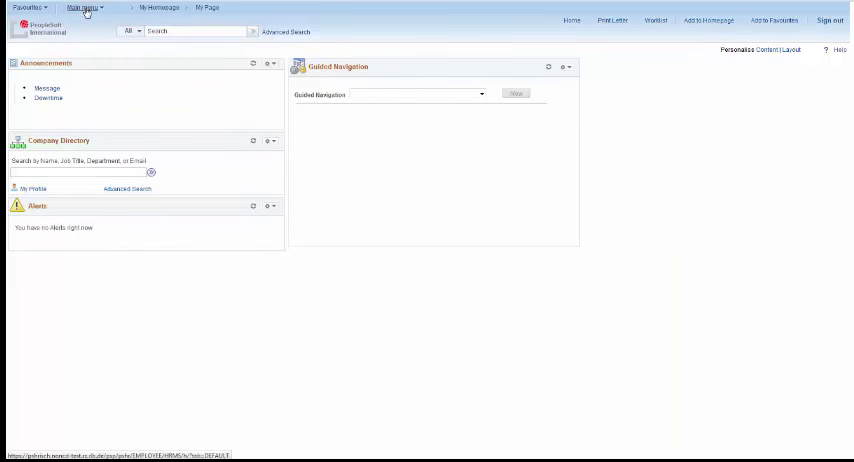
pyautogui.click(88, 8)
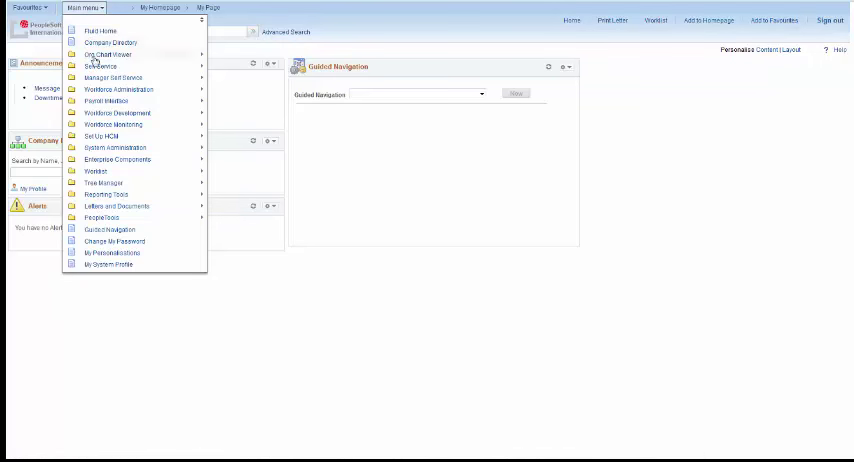
pyautogui.moveTo(108, 230)
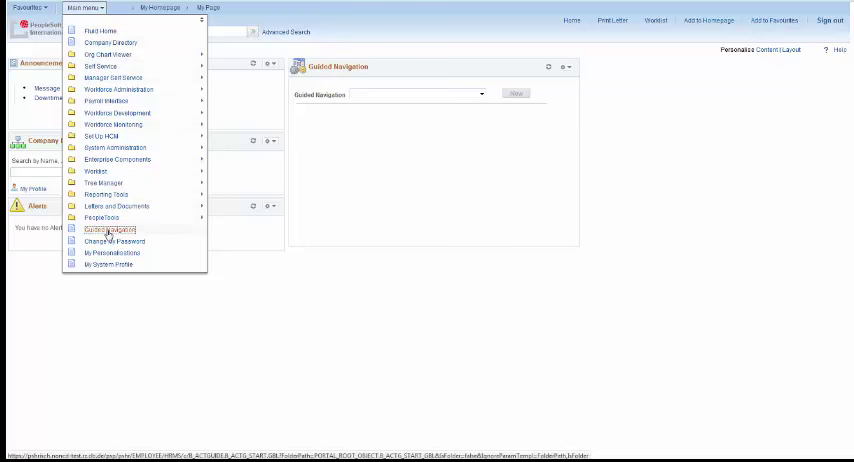
pyautogui.click(110, 232)
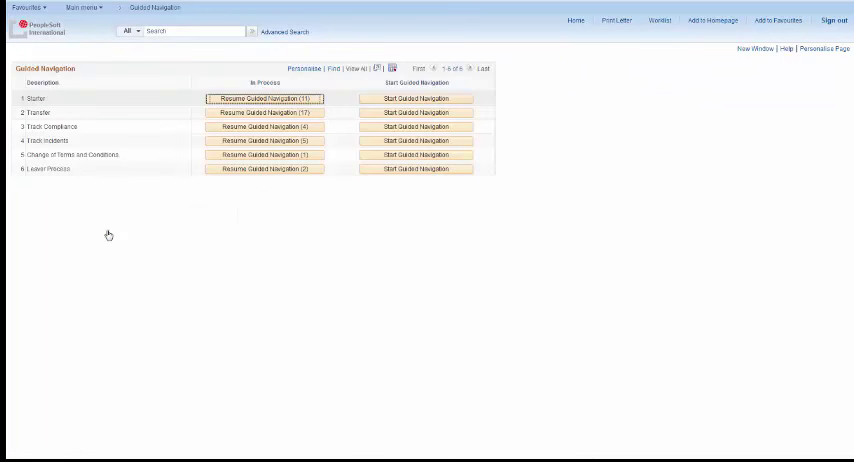
pyautogui.moveTo(168, 188)
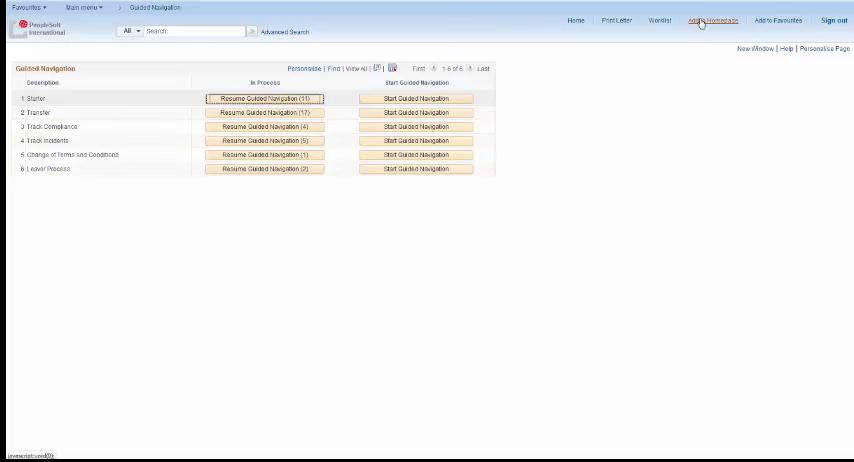
# Add Guided Navigation to the HR Admin homepage via Add to Homepage and confirm
pyautogui.click(716, 18)
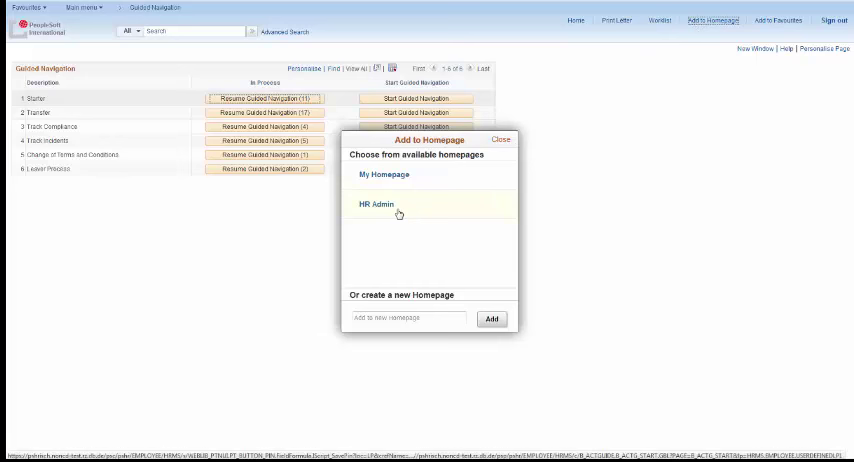
pyautogui.click(372, 204)
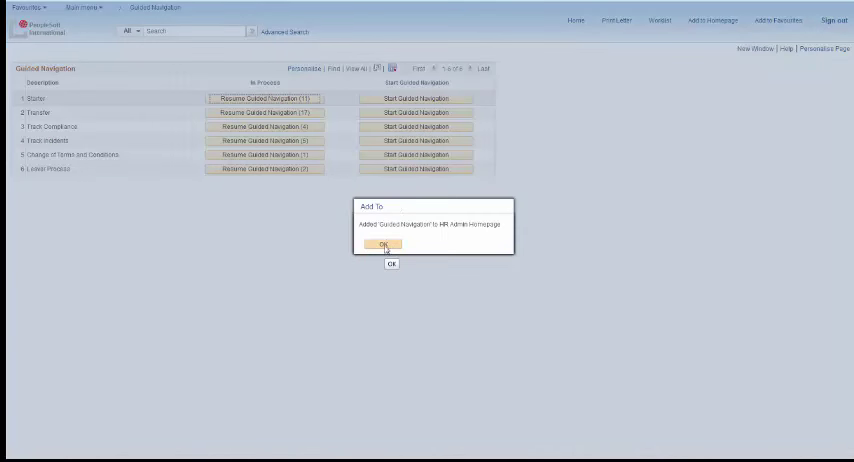
pyautogui.click(380, 246)
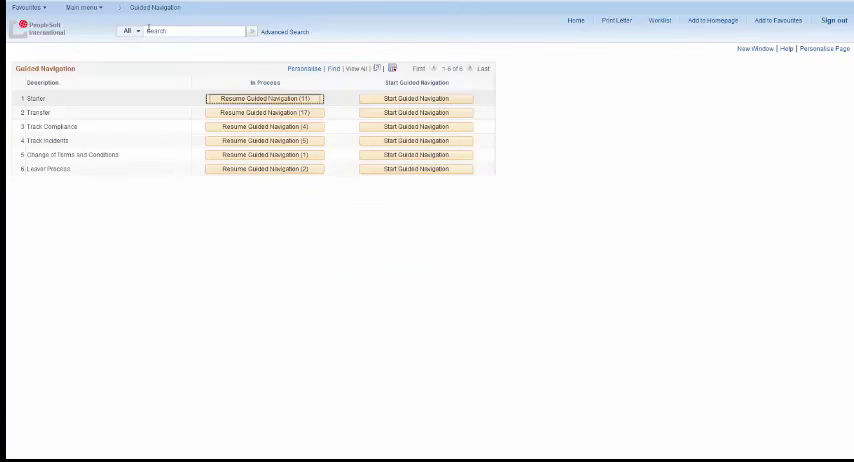
pyautogui.click(82, 8)
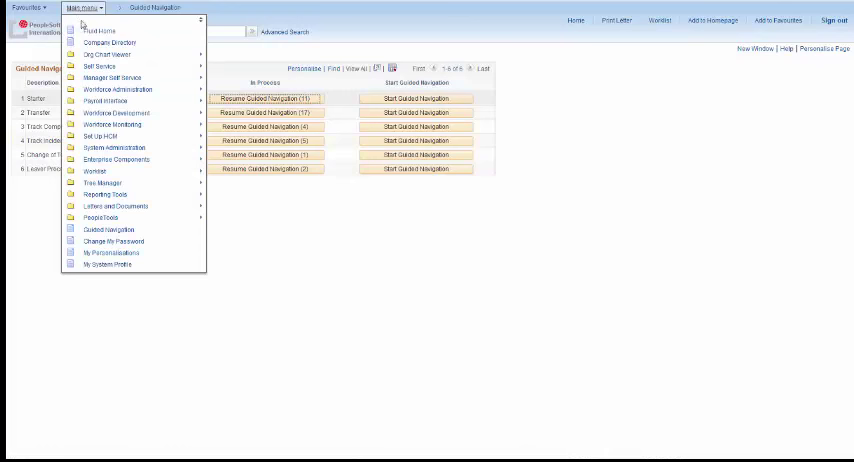
# Return to the fluid HR Admin homepage showing its three tiles
pyautogui.click(746, 12)
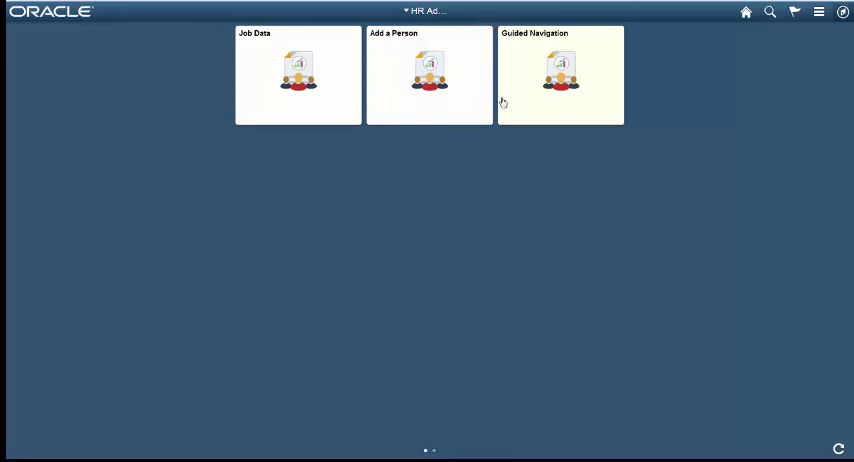
pyautogui.moveTo(508, 104)
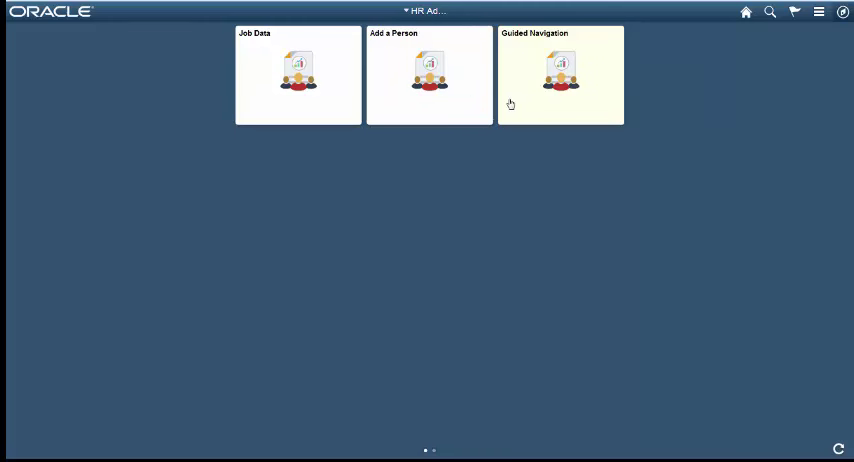
pyautogui.moveTo(696, 124)
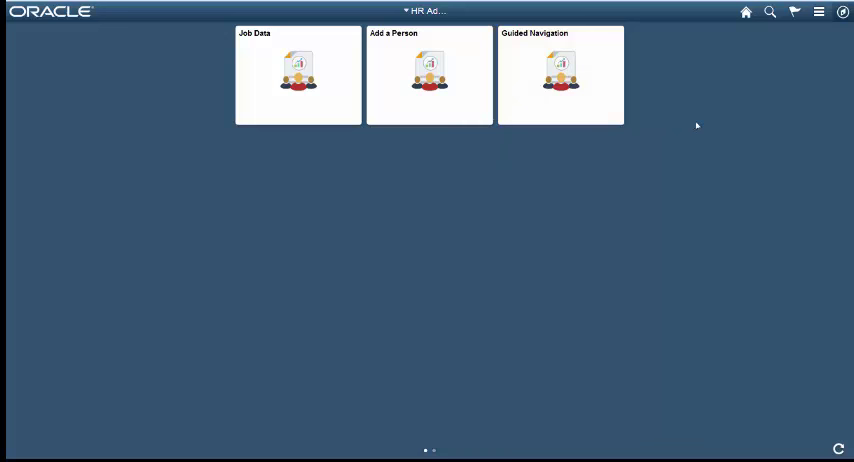